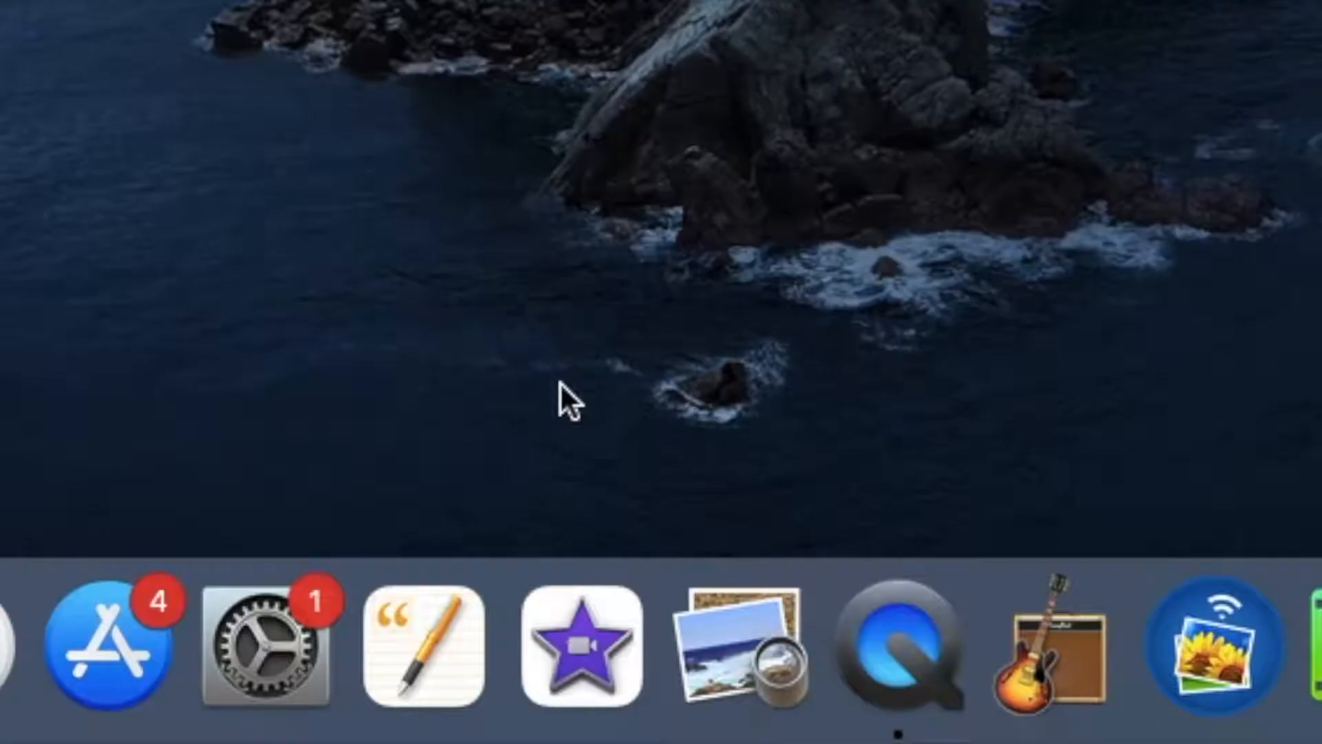
mouse_move(741, 645)
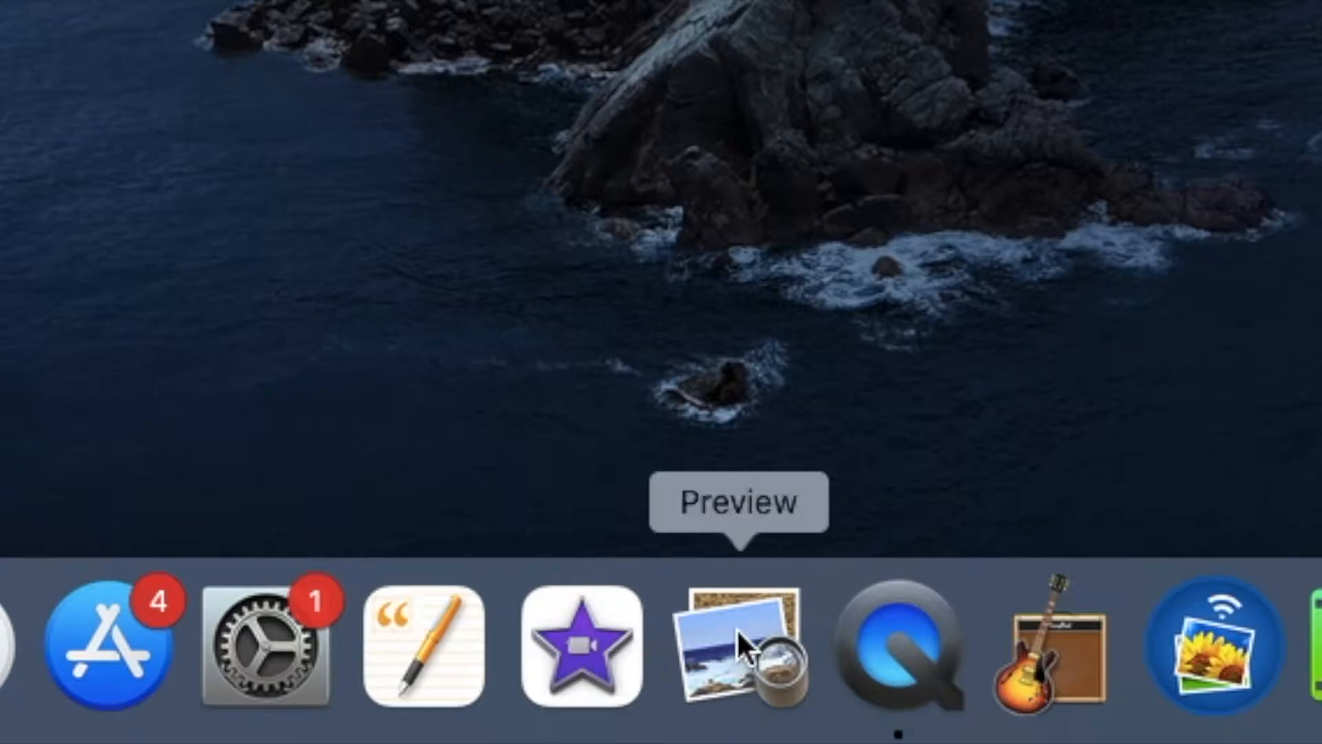
Launch iMovie and add the Cross Blur transition to the portrait clip
left_click(582, 645)
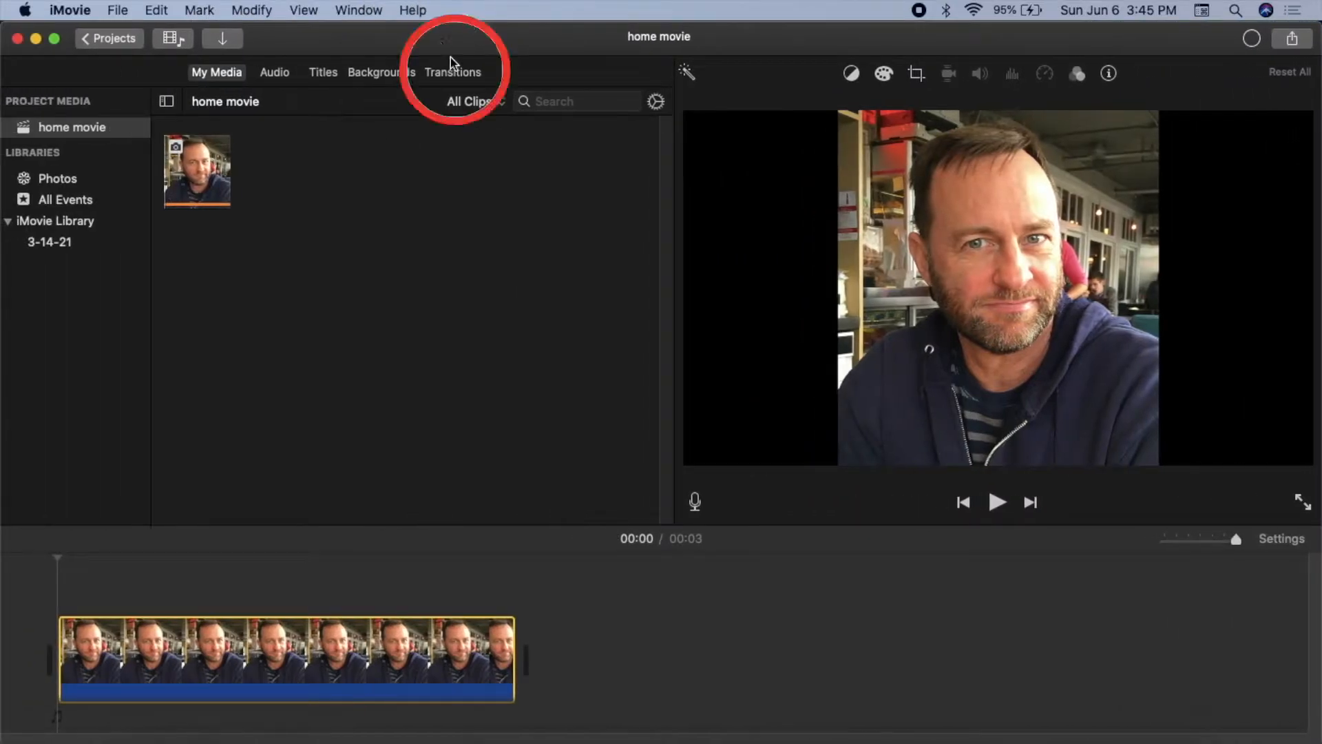
left_click(453, 72)
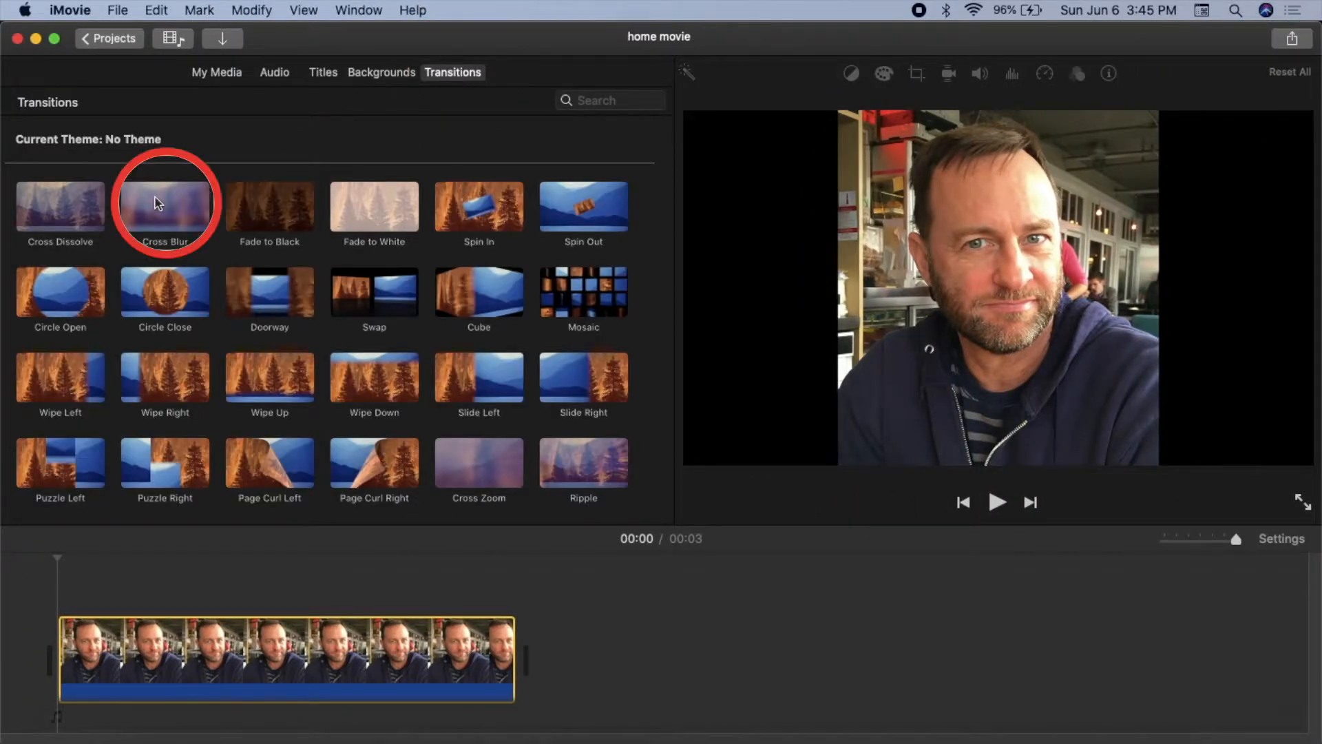
left_click_drag(164, 205, 536, 628)
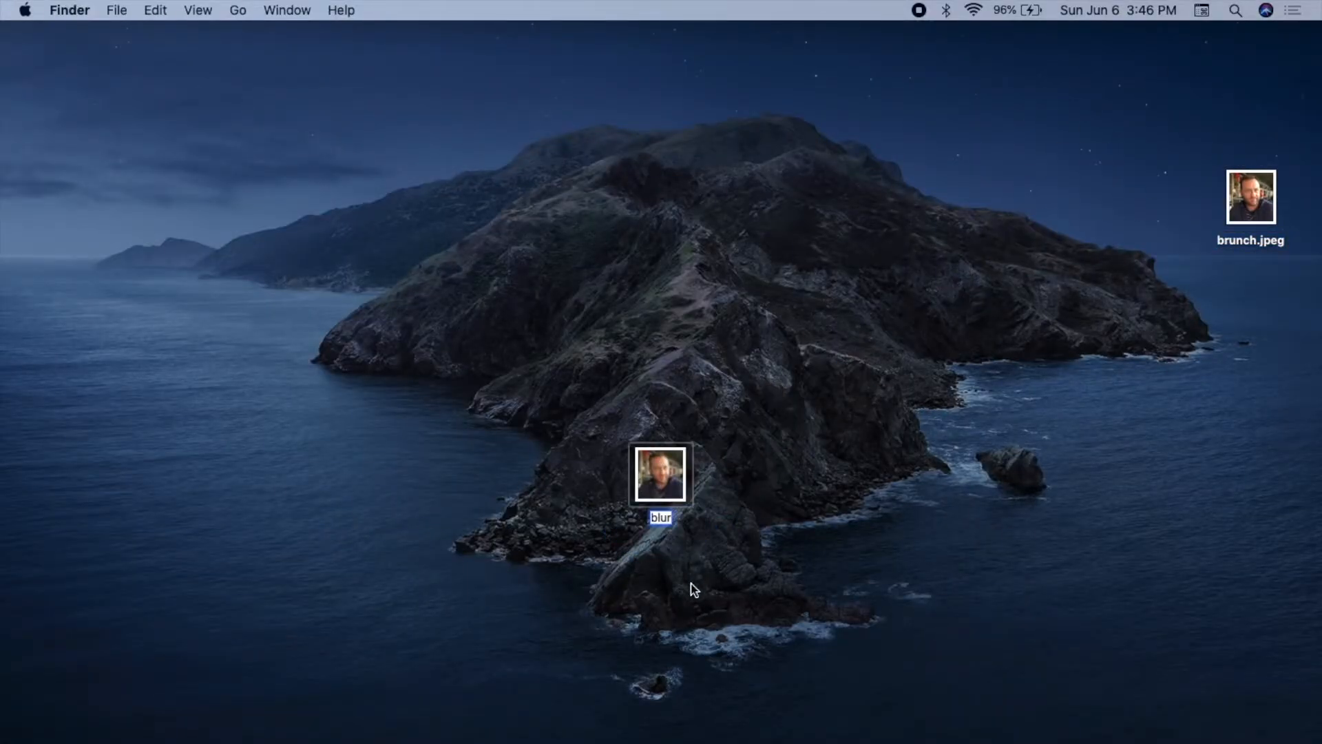
Export the blur image as a JPEG at Best quality to the desktop
double_click(660, 474)
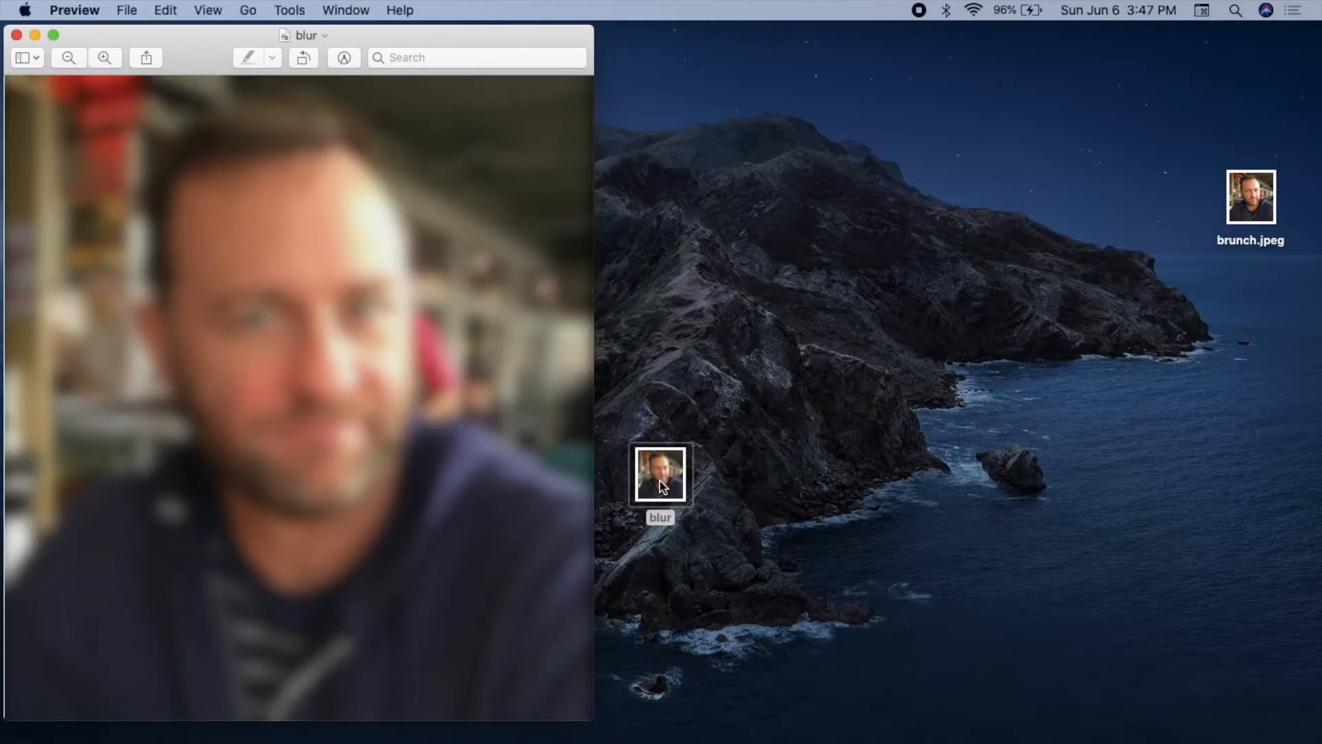
left_click(125, 10)
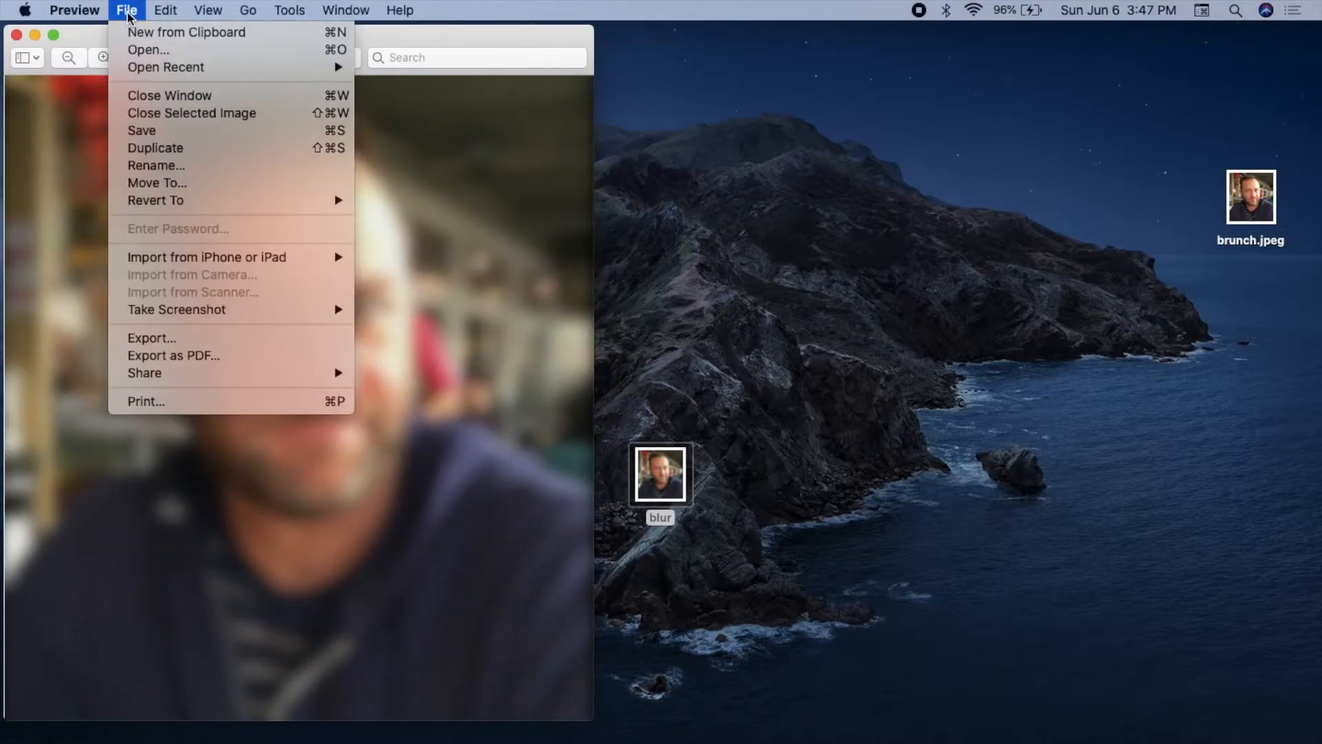
left_click(151, 337)
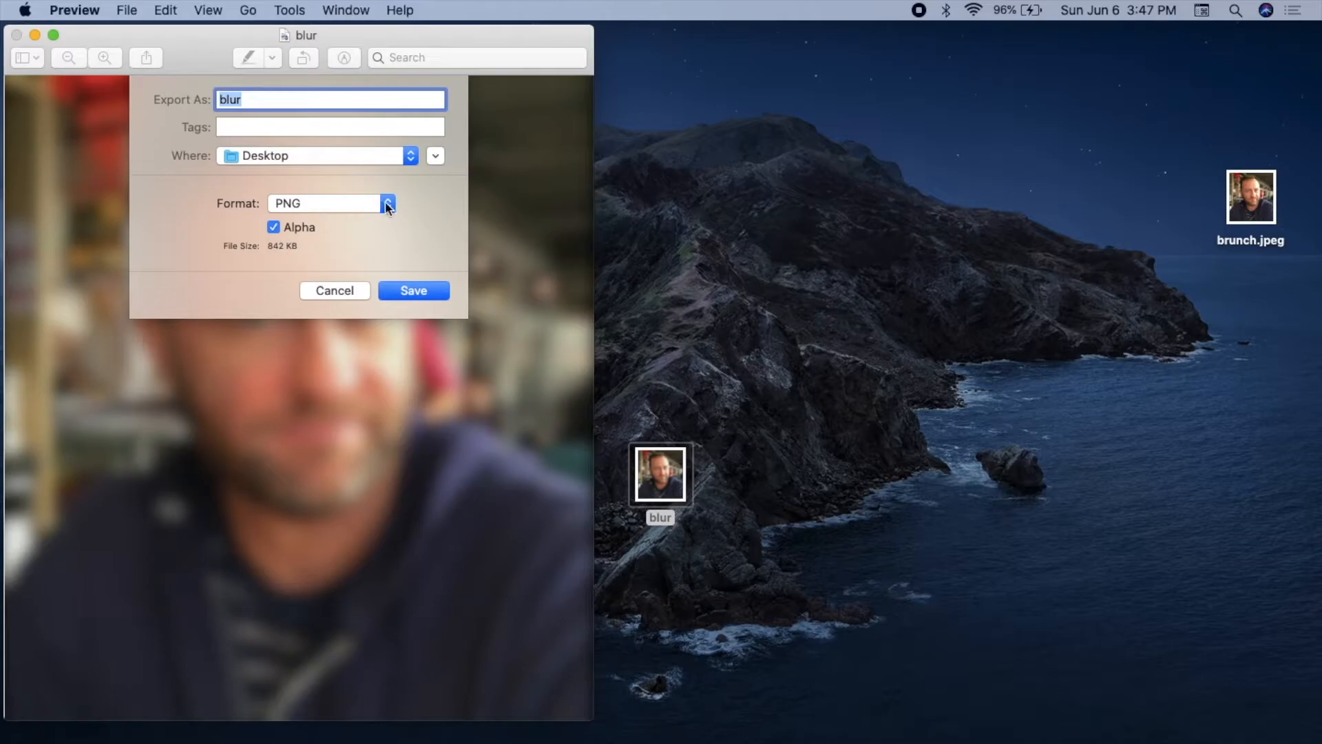
left_click(385, 204)
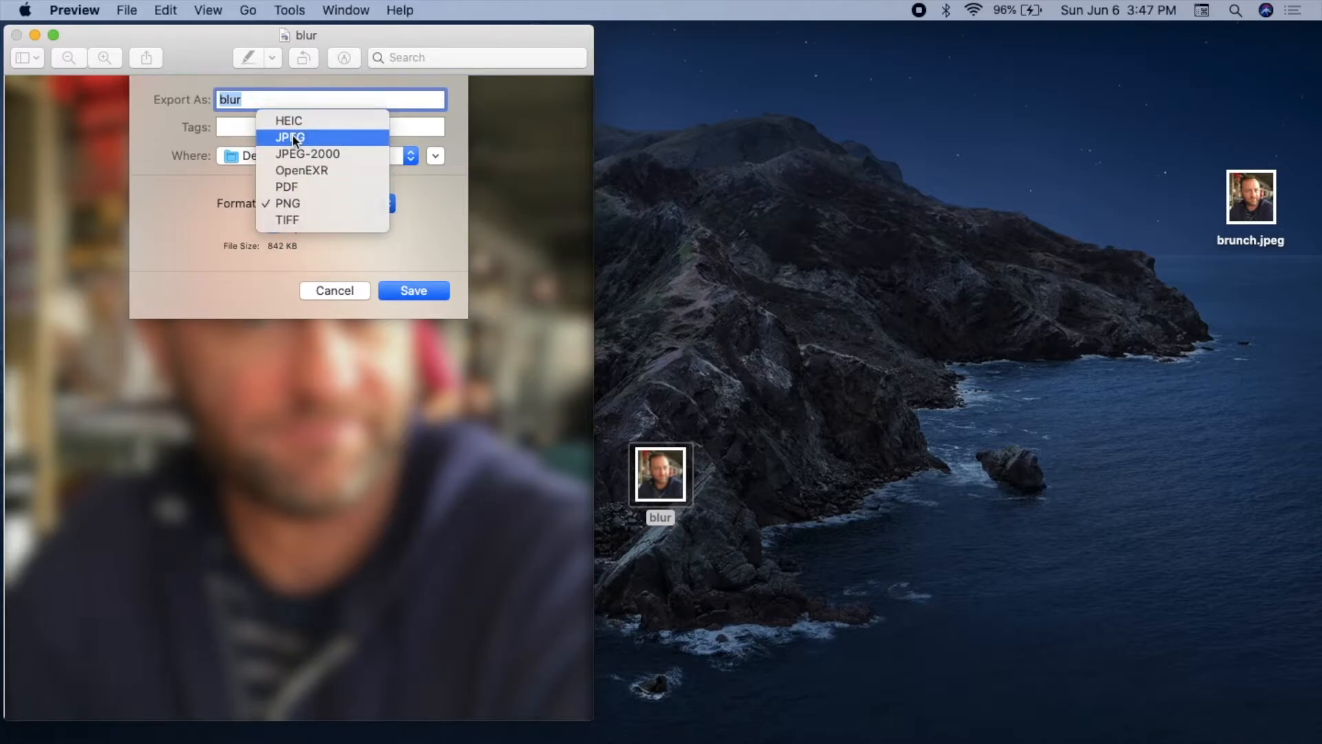
left_click(290, 137)
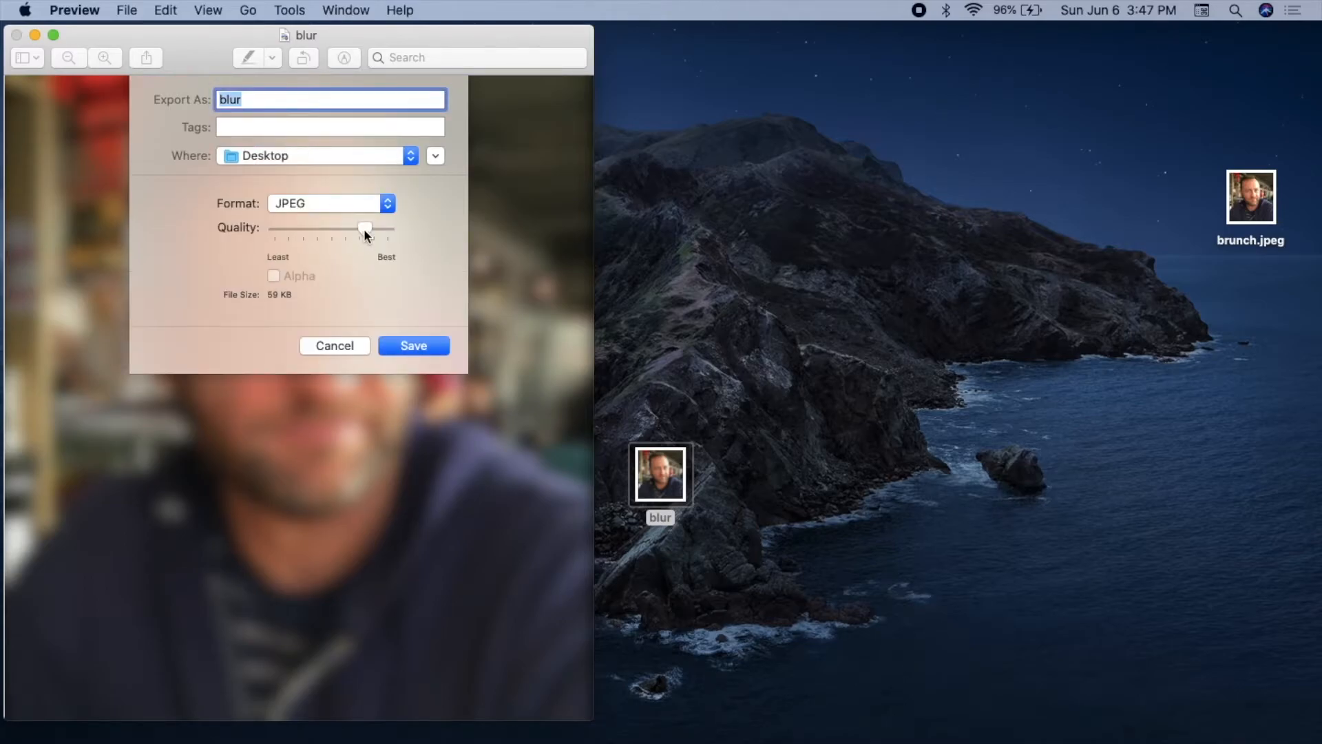
left_click_drag(364, 228, 387, 228)
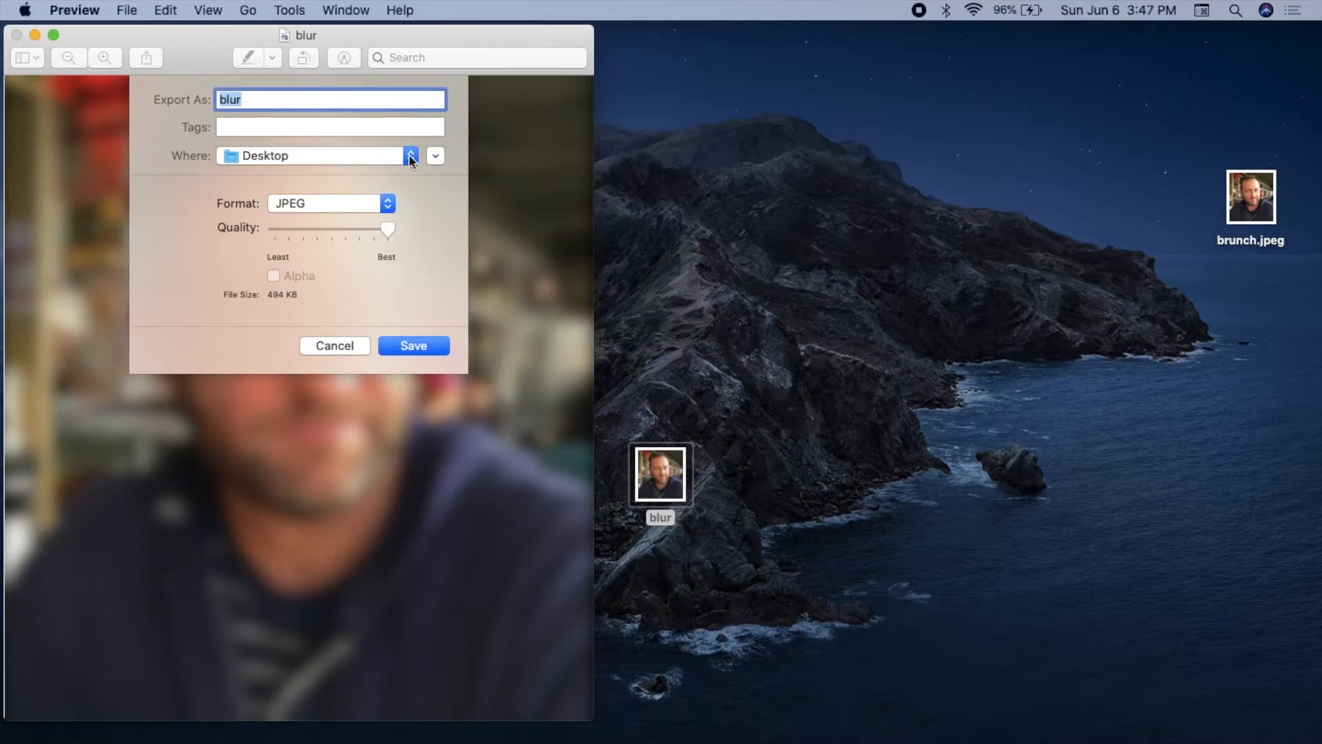
left_click(414, 344)
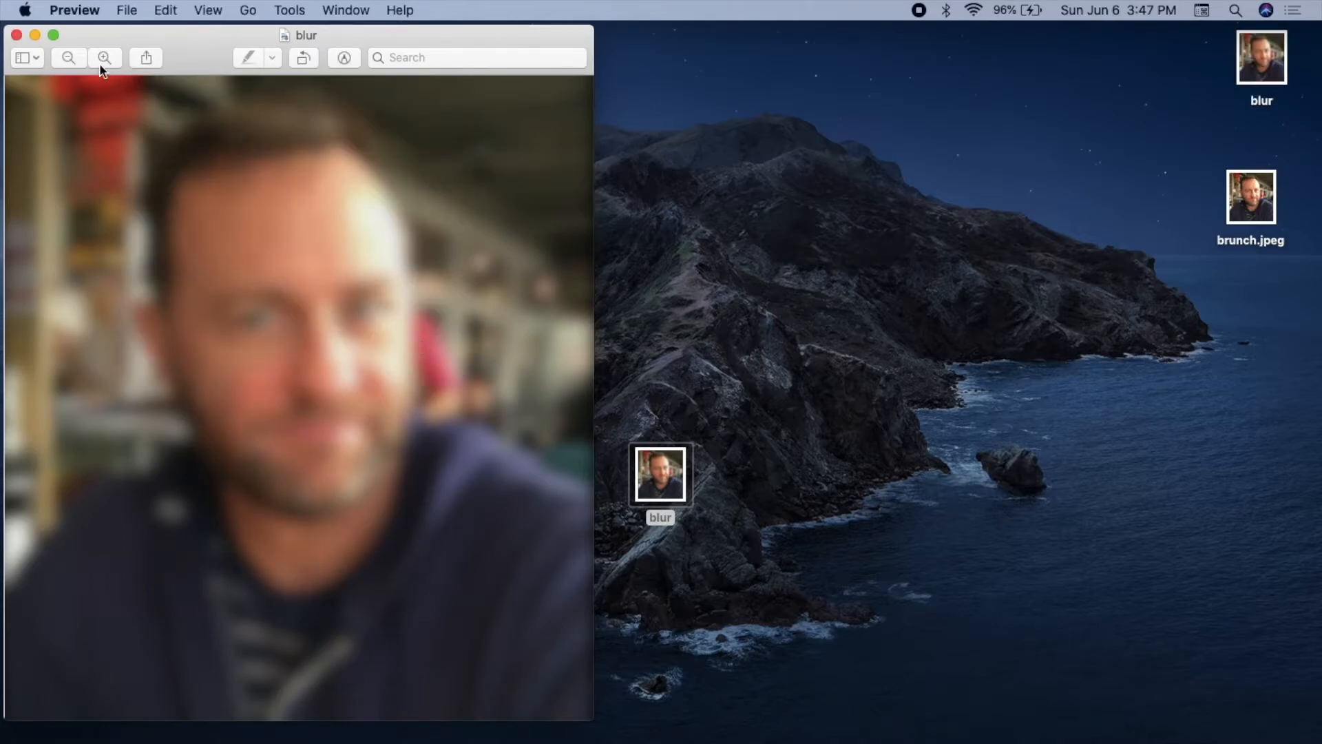
Close the blur window and move the exported file beside brunch.jpeg on the desktop
left_click(15, 36)
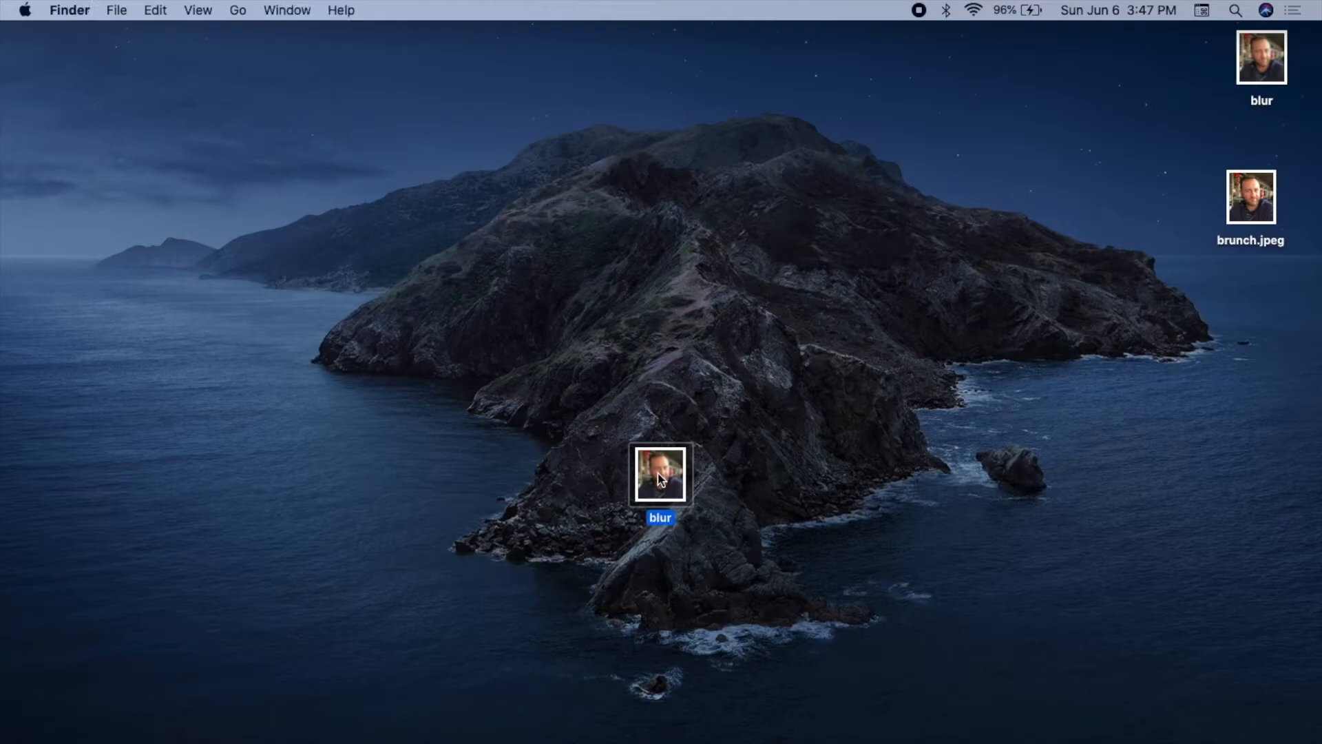
left_click_drag(660, 472, 1210, 295)
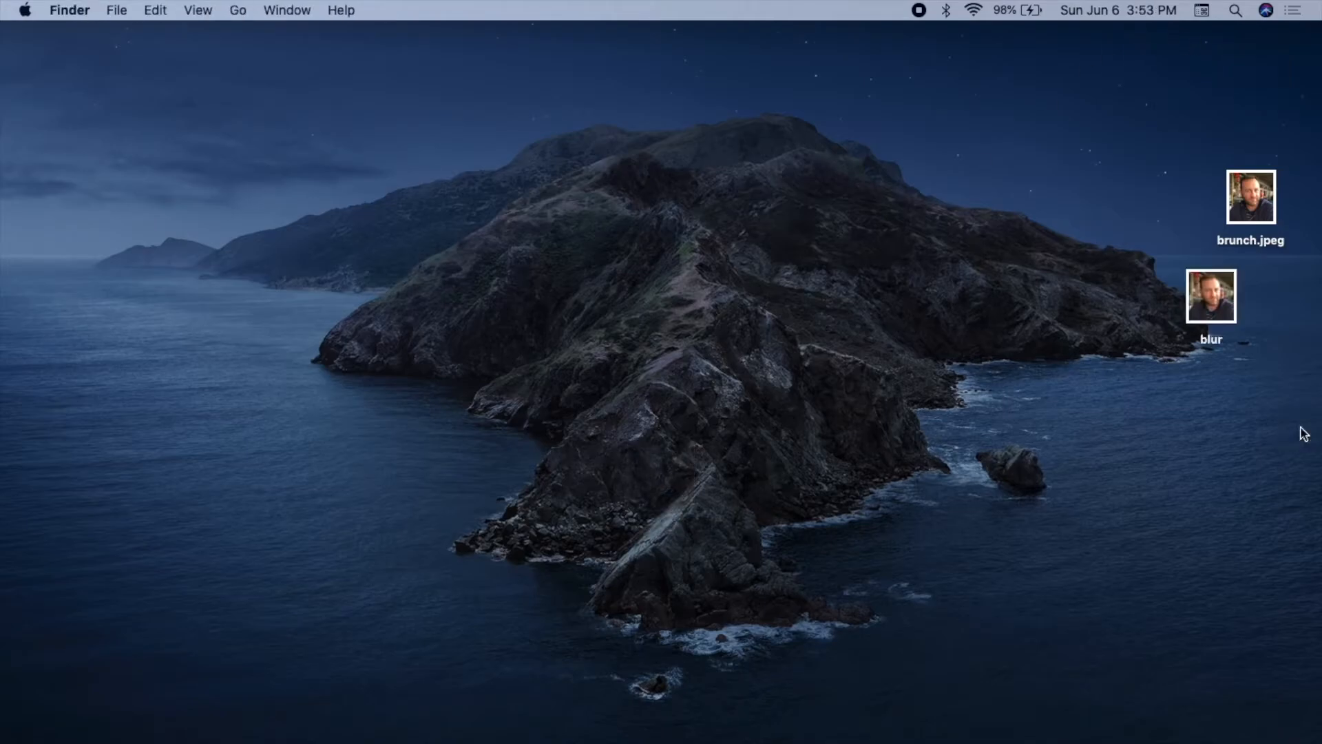
Show Markup tools on brunch.jpeg and switch to the Lasso Selection tool
double_click(1250, 197)
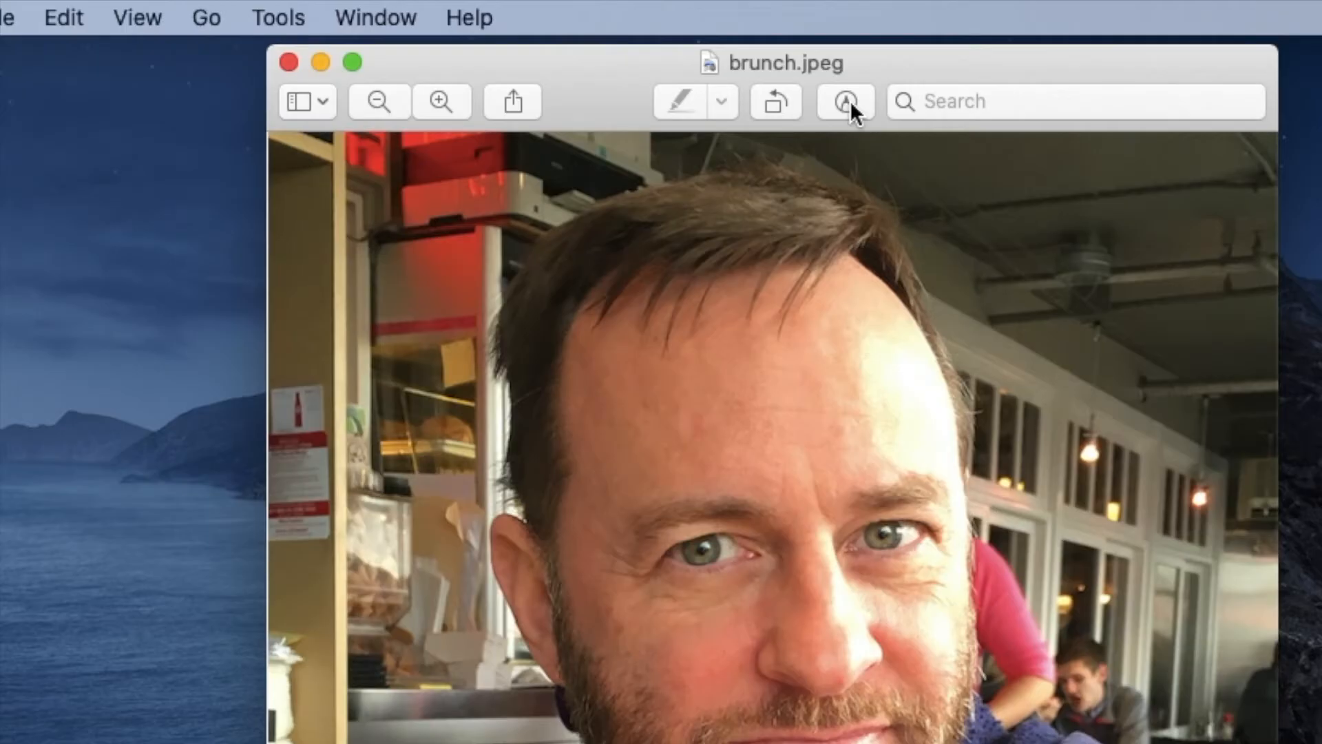
left_click(844, 101)
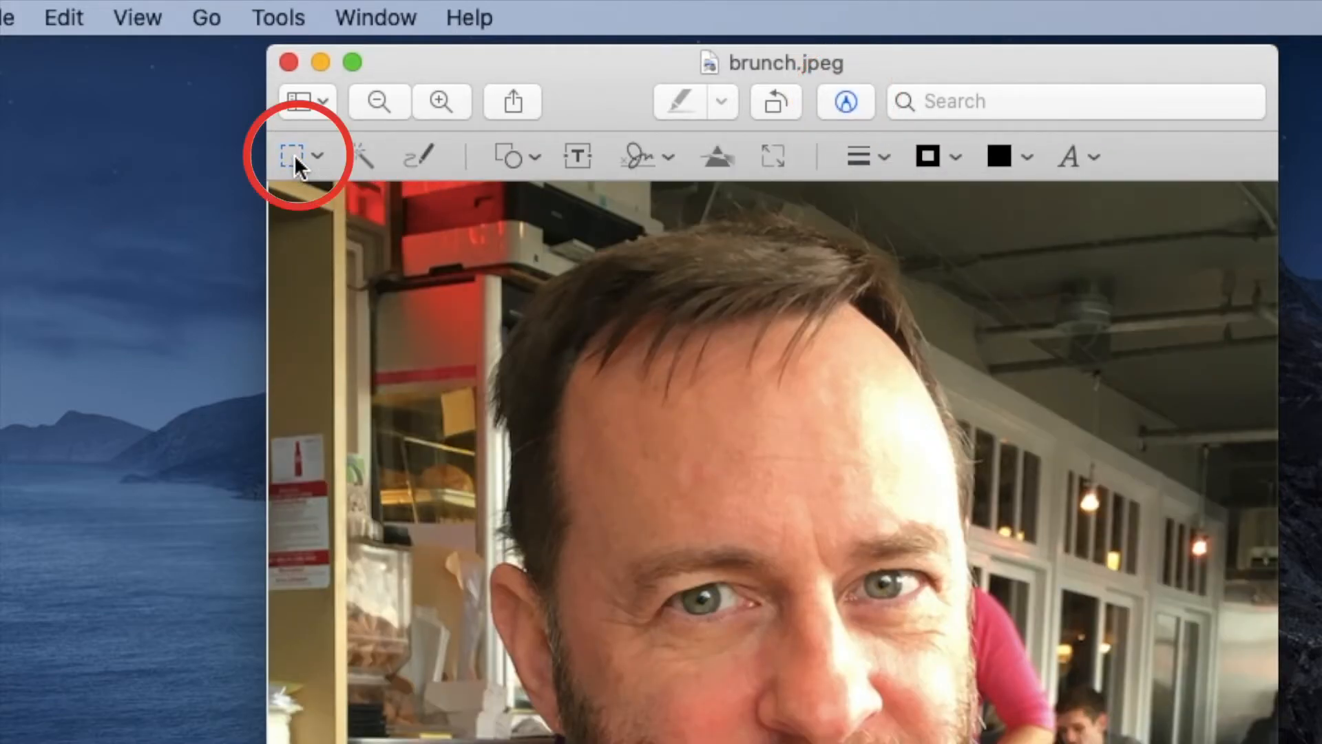
left_click(302, 156)
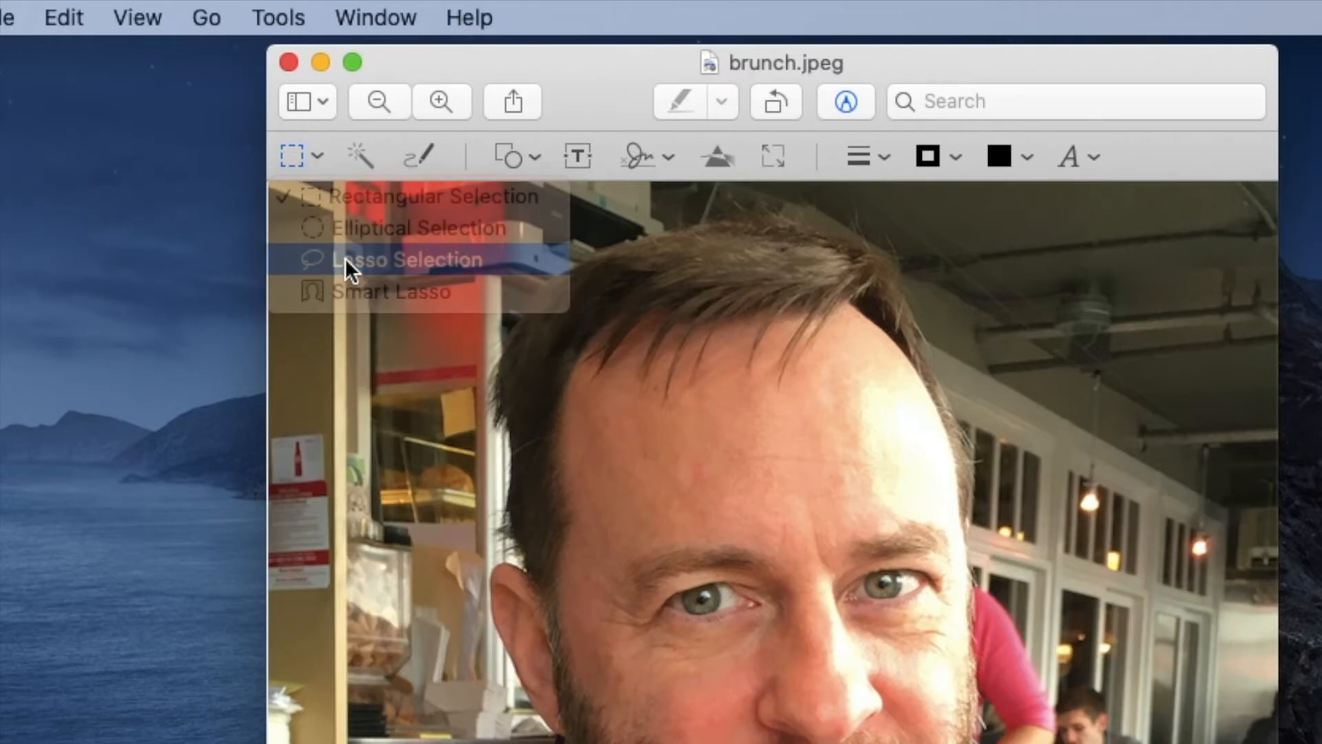
left_click(405, 259)
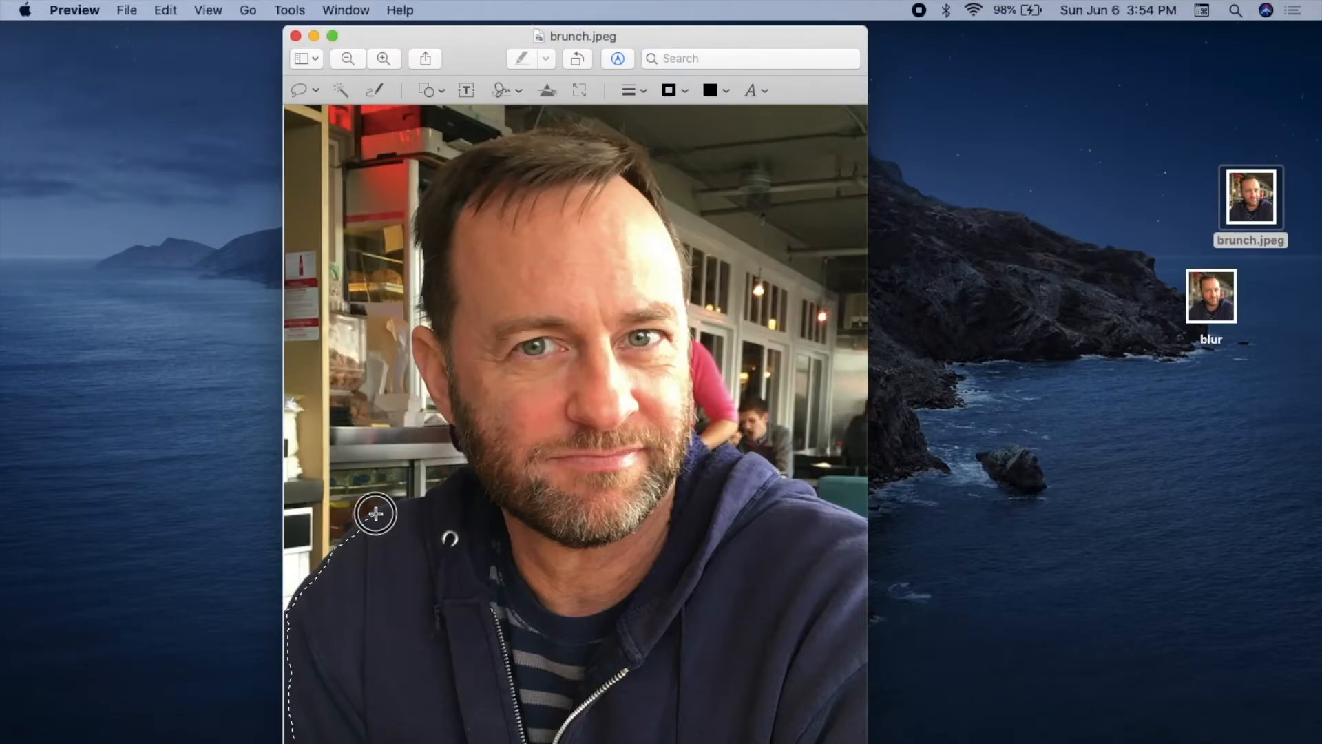
Copy the lassoed person from brunch.jpeg and close the photo
key("cmd+c")
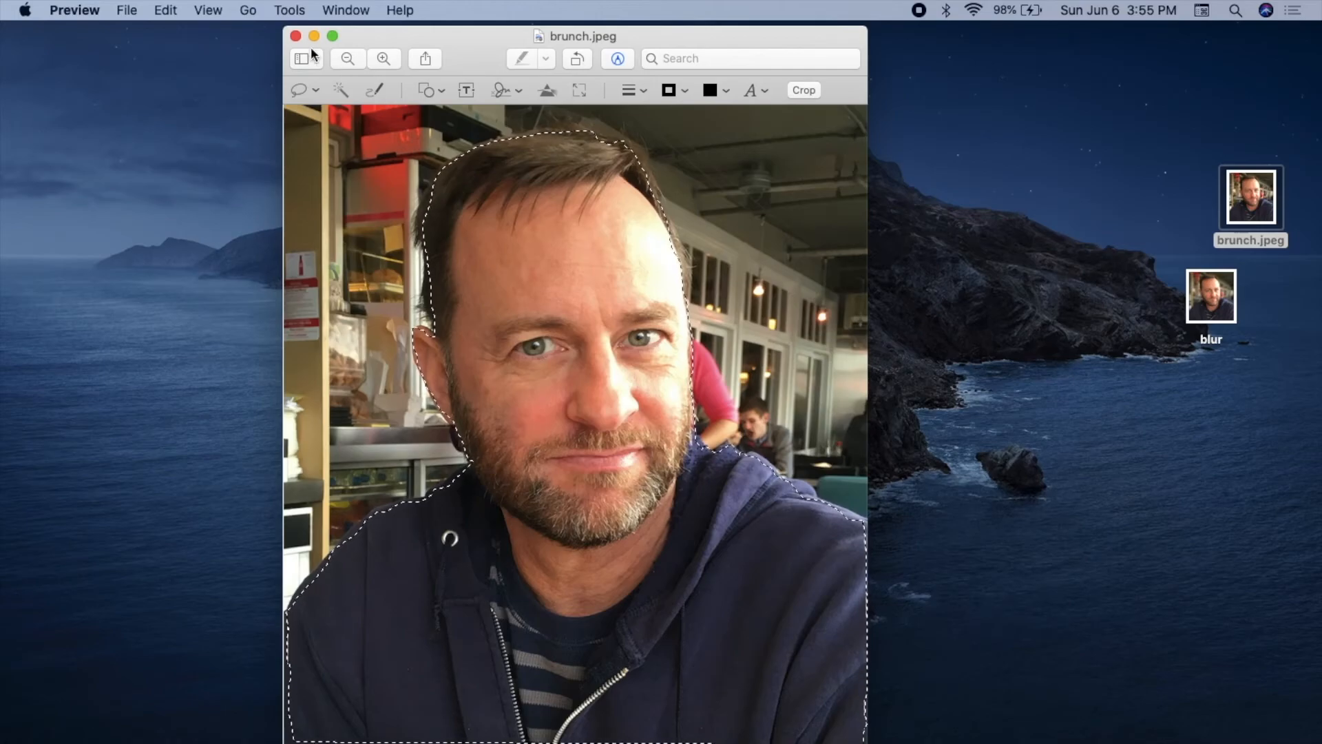
left_click(295, 36)
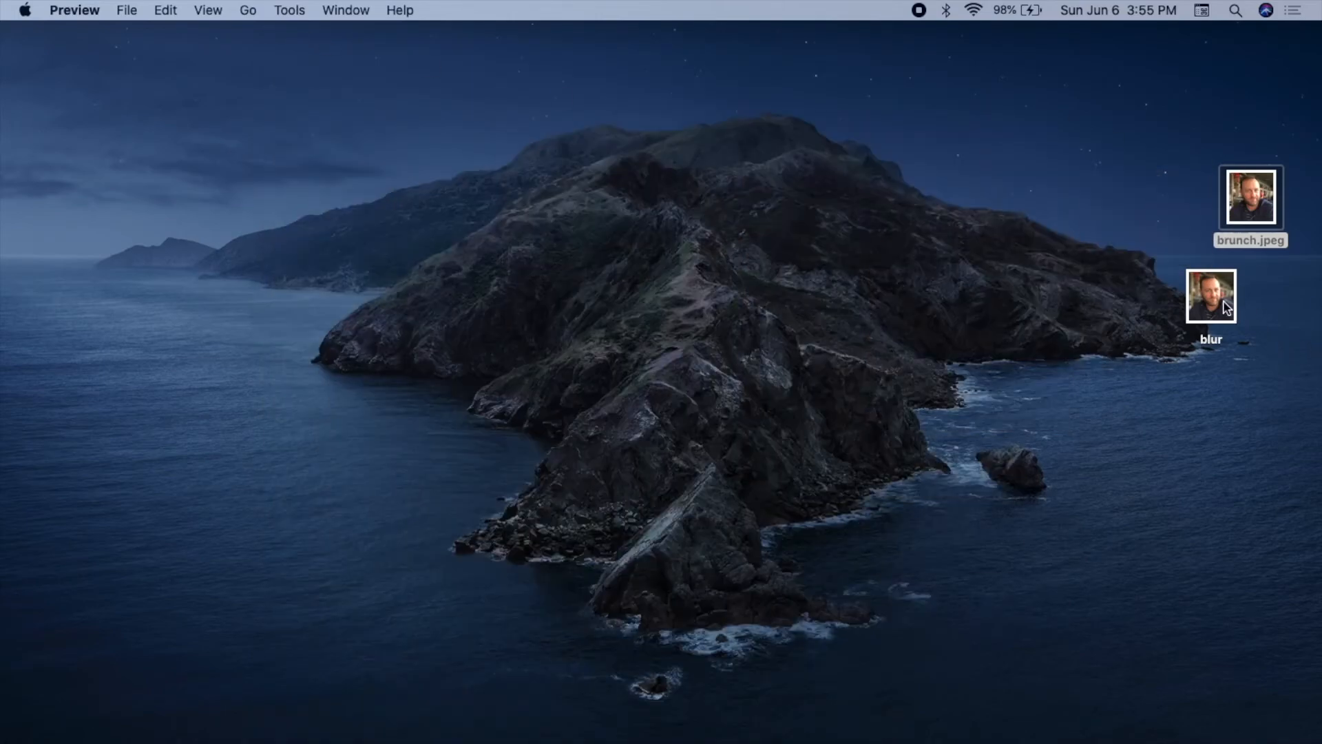
Paste the sharp person into the blur image and align it over the blurred figure
double_click(1211, 295)
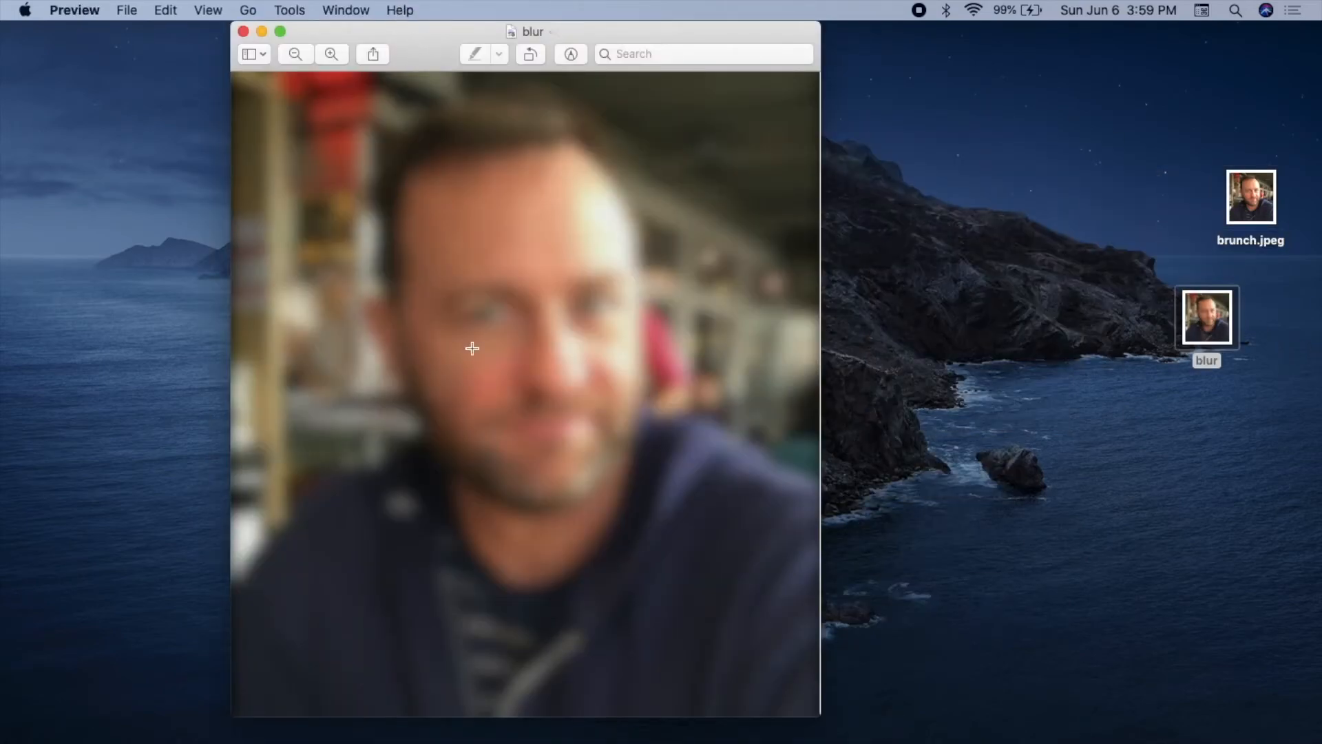
key("cmd+v")
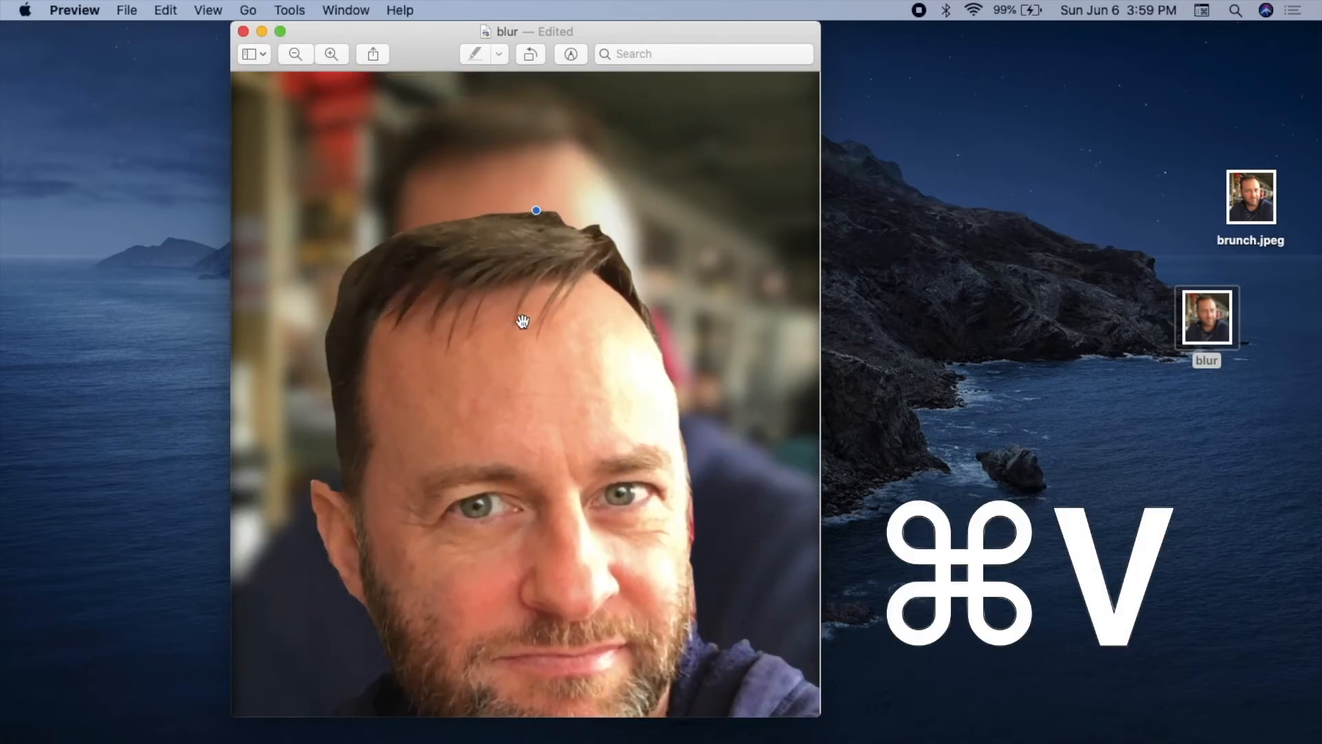
left_click_drag(523, 321, 521, 381)
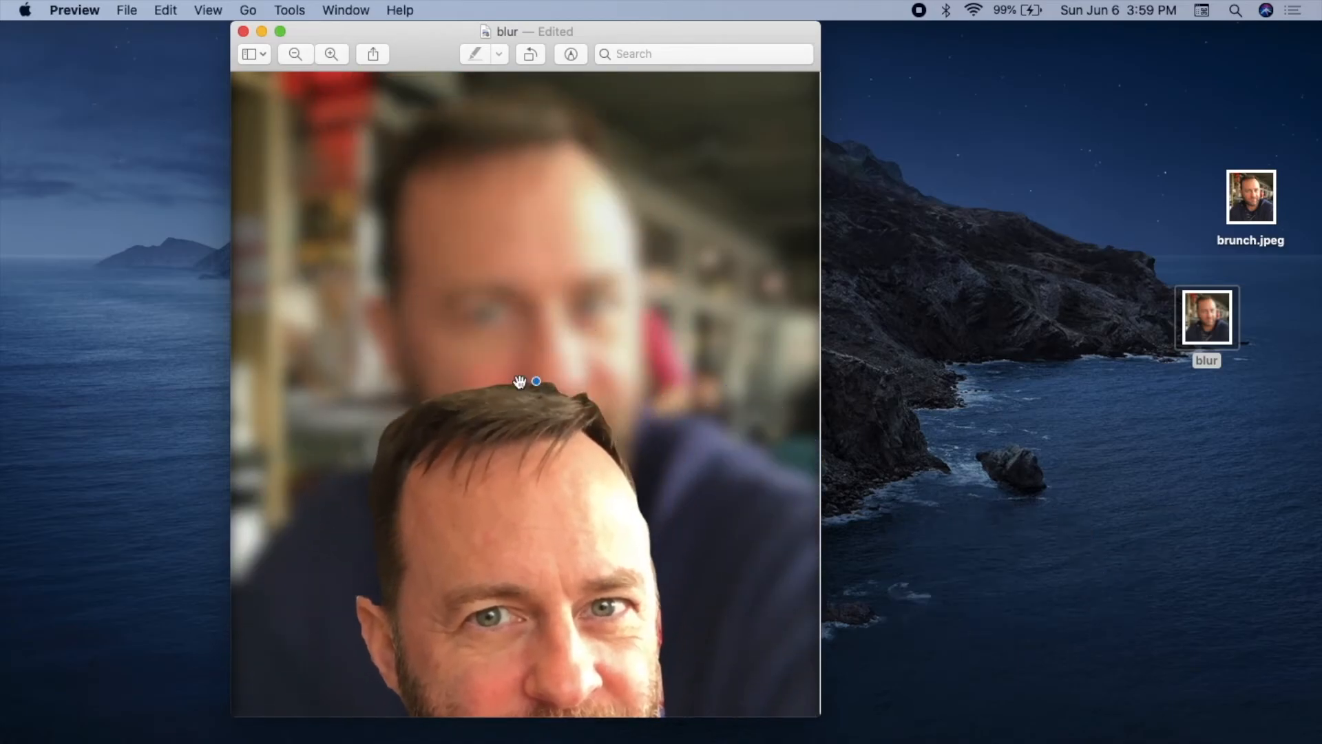
left_click_drag(521, 381, 546, 116)
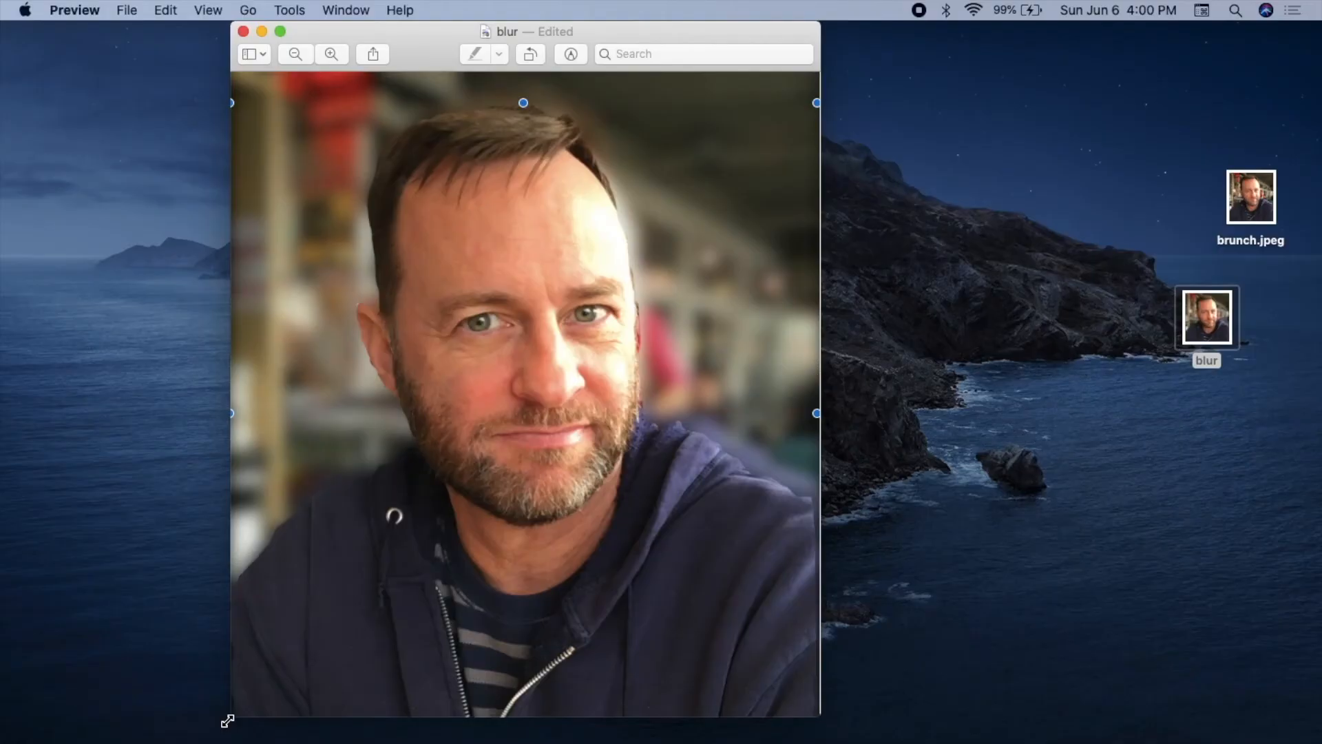
Save the composite into the blur file, close it, and dismiss the Get Info window
key("cmd+s")
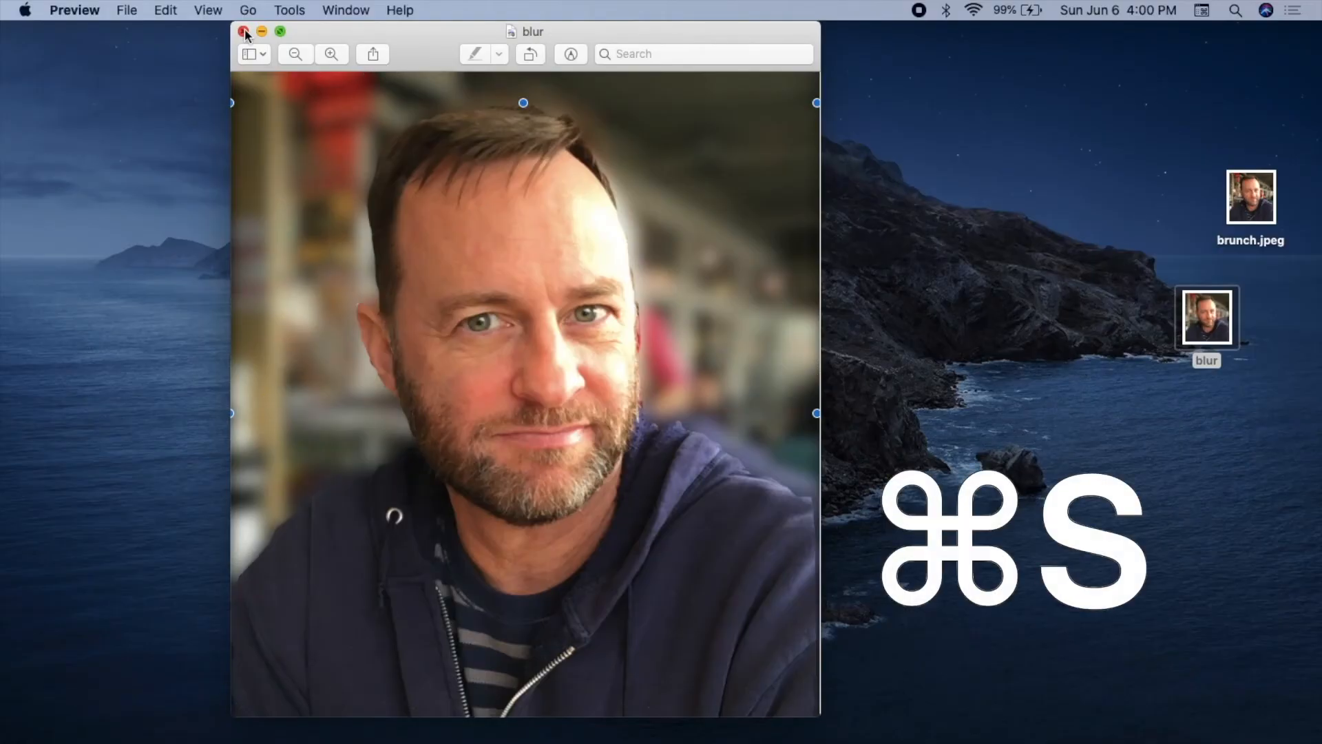
left_click(245, 32)
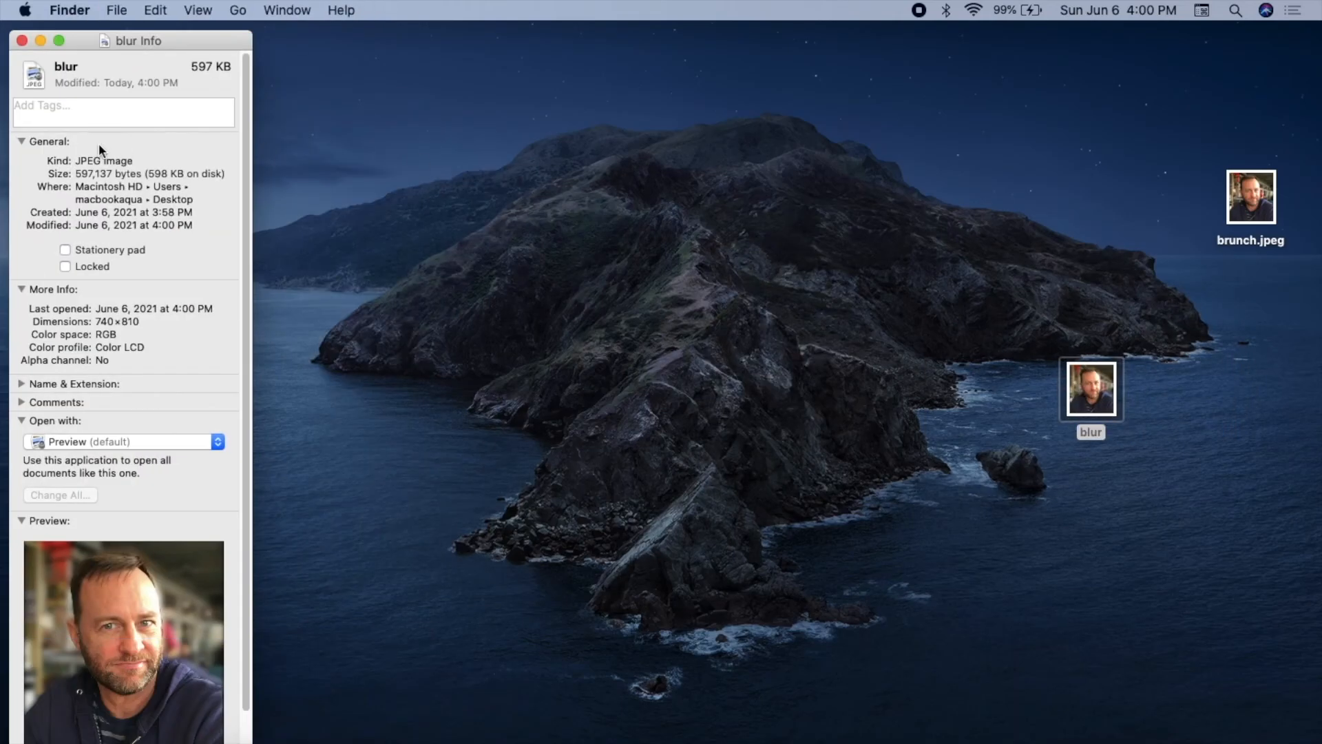
left_click(22, 40)
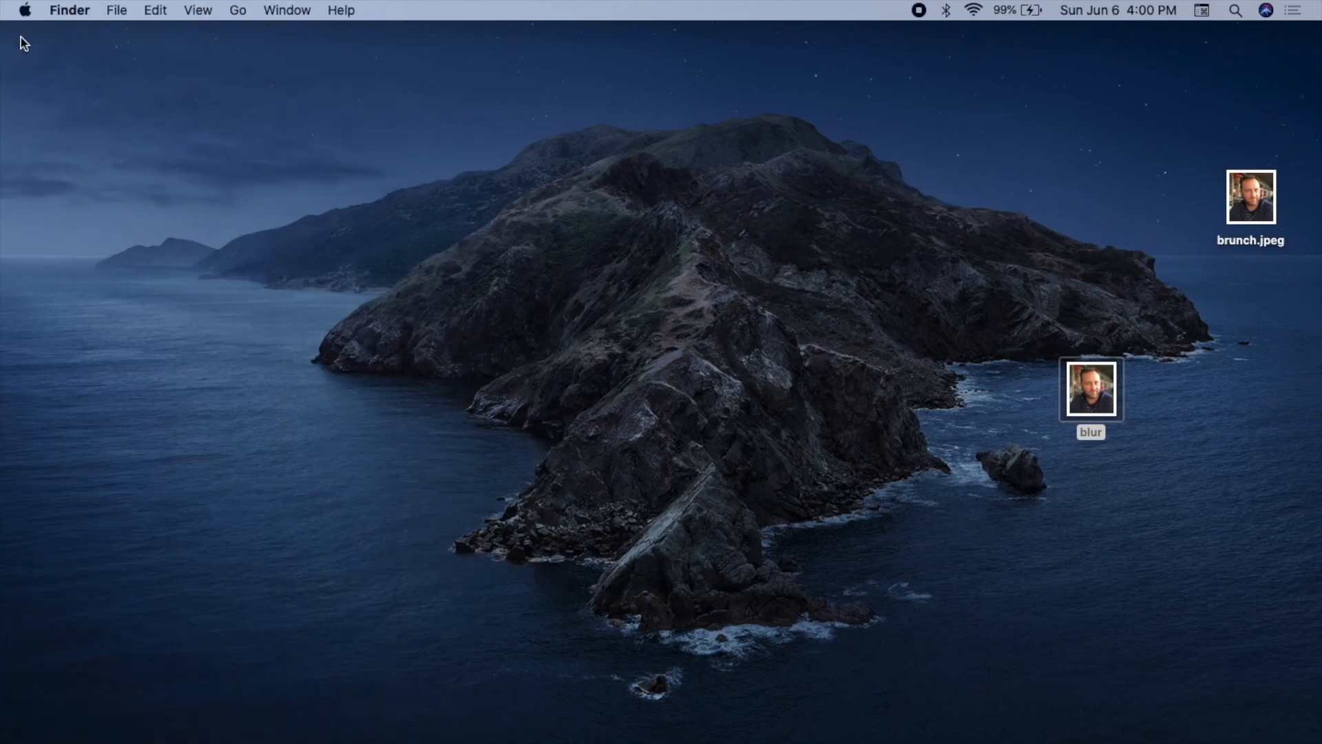